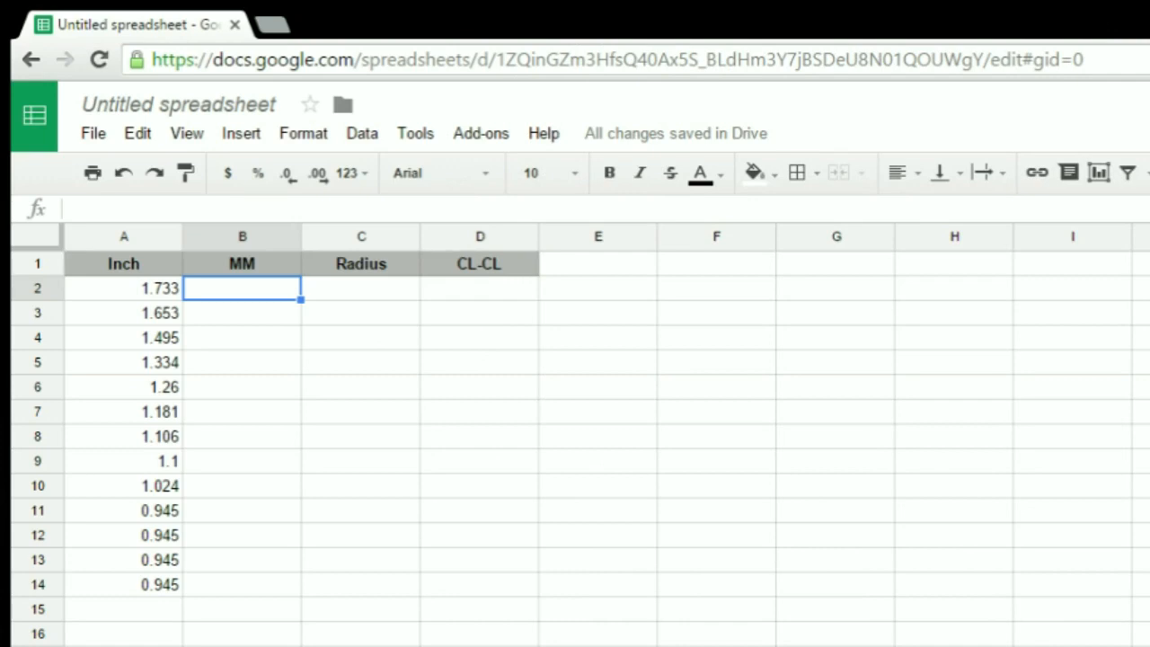
Enter =ROUNDUP(A2*25.4) in B2 so the 1.733-inch size becomes 45 mm
type("=")
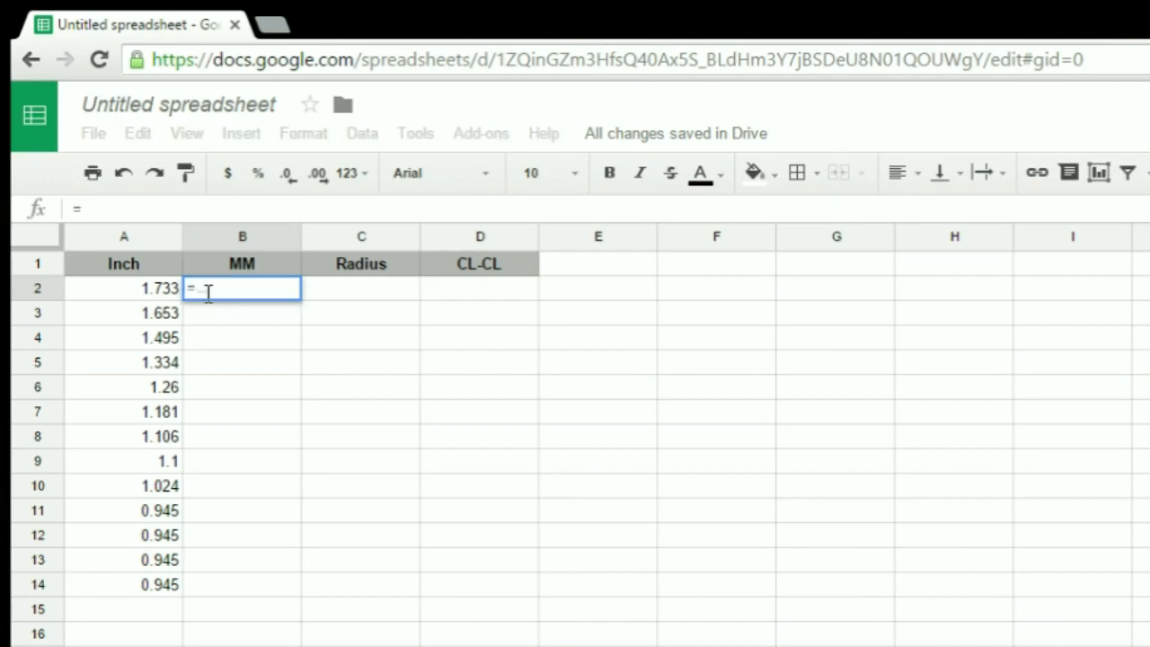
type("=")
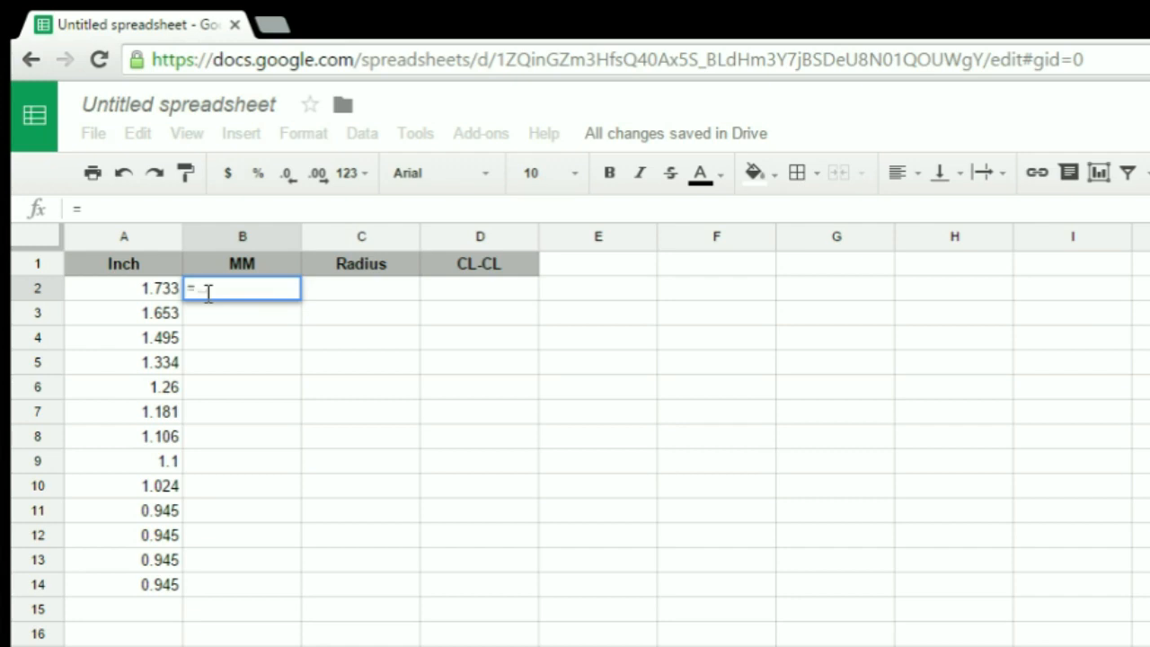
type("r")
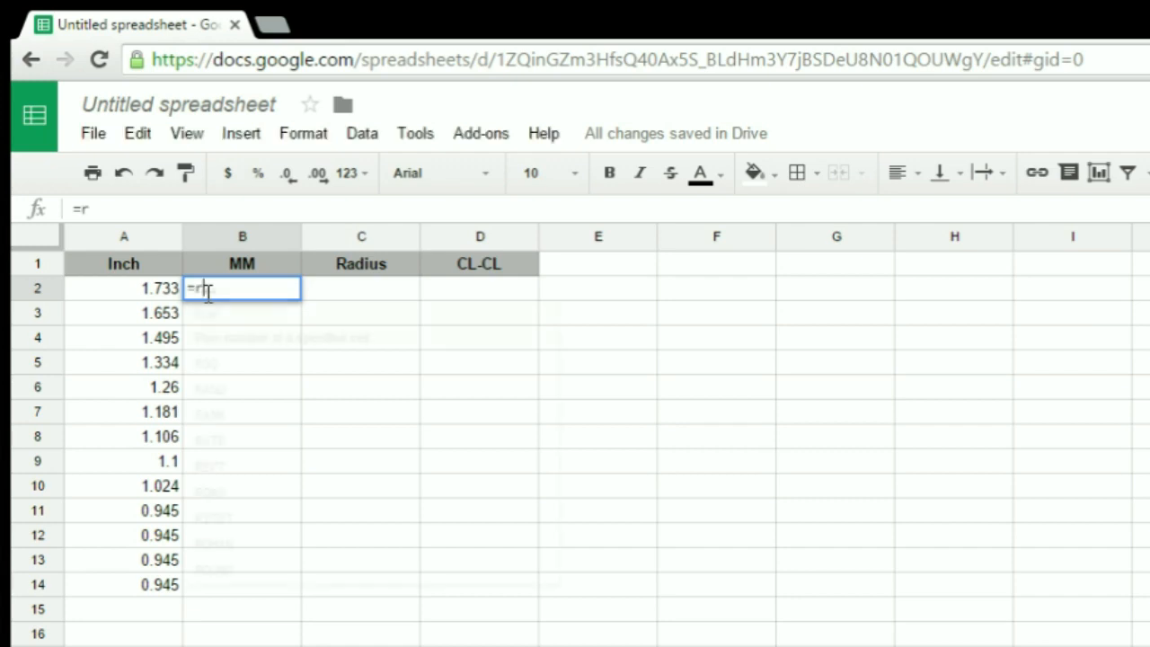
type("oundup(")
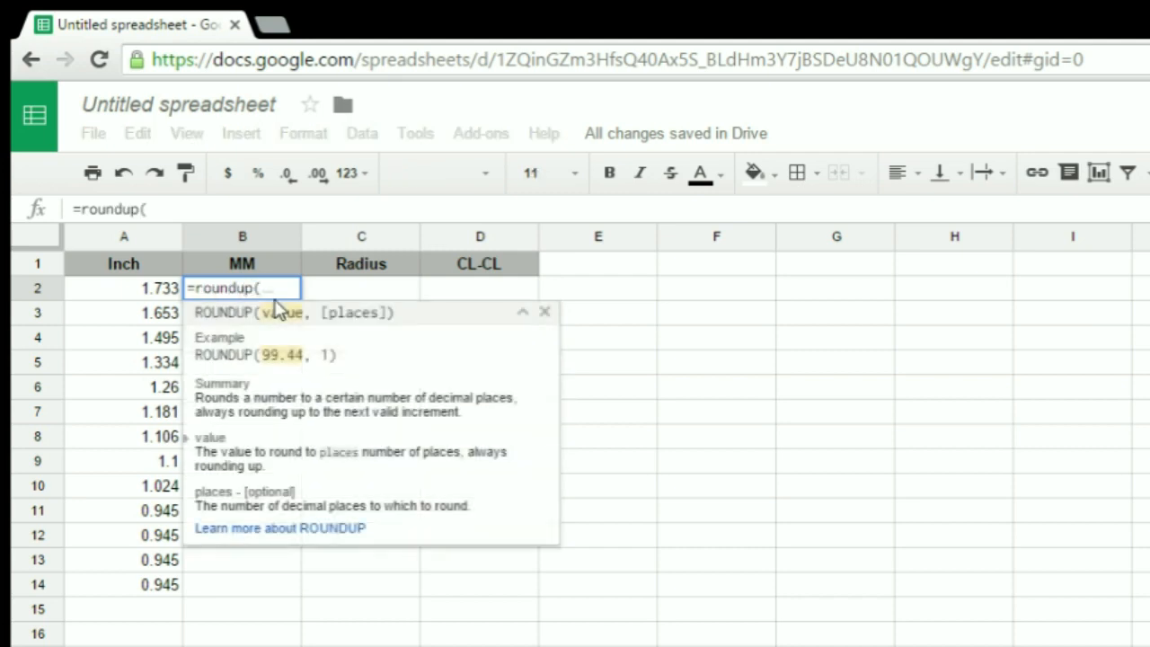
mouse_move(158, 299)
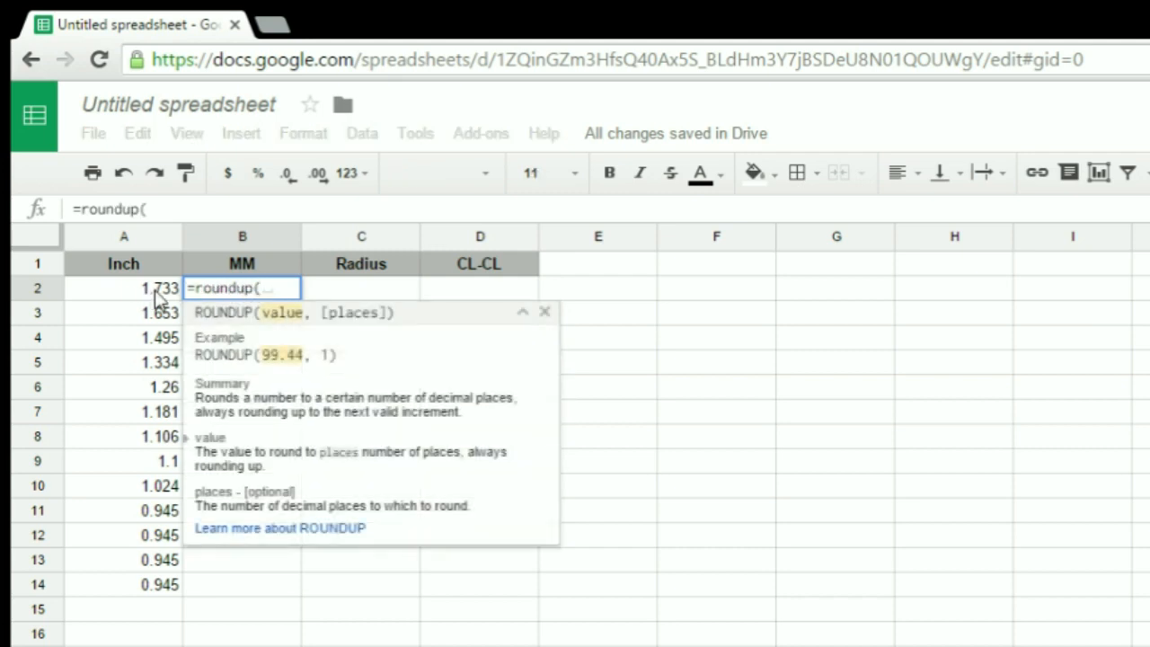
left_click(122, 288)
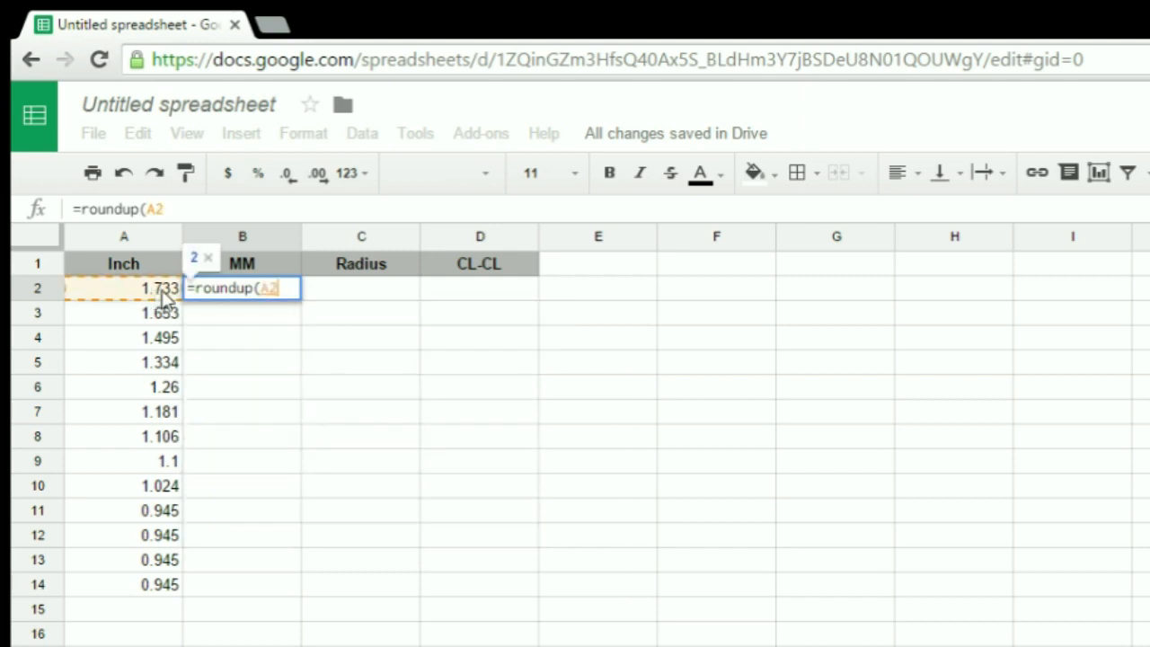
type("*")
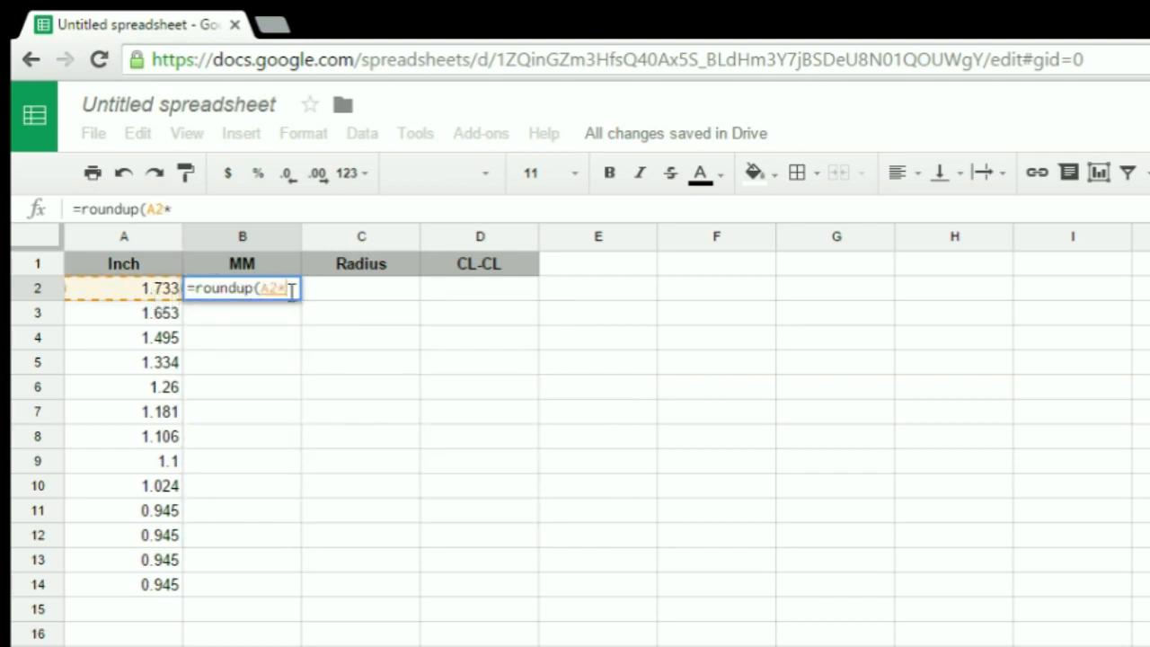
type("25.4)")
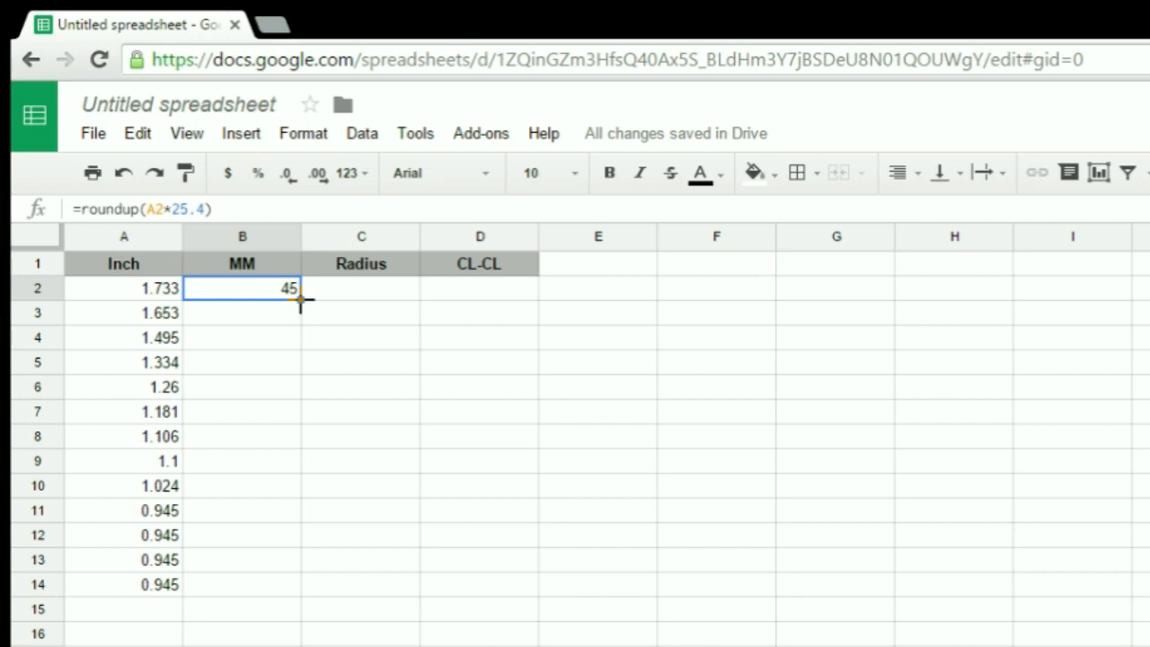
Copy the millimetre formula from B2 down to B14, giving 45 down to 25
left_click_drag(301, 298, 302, 584)
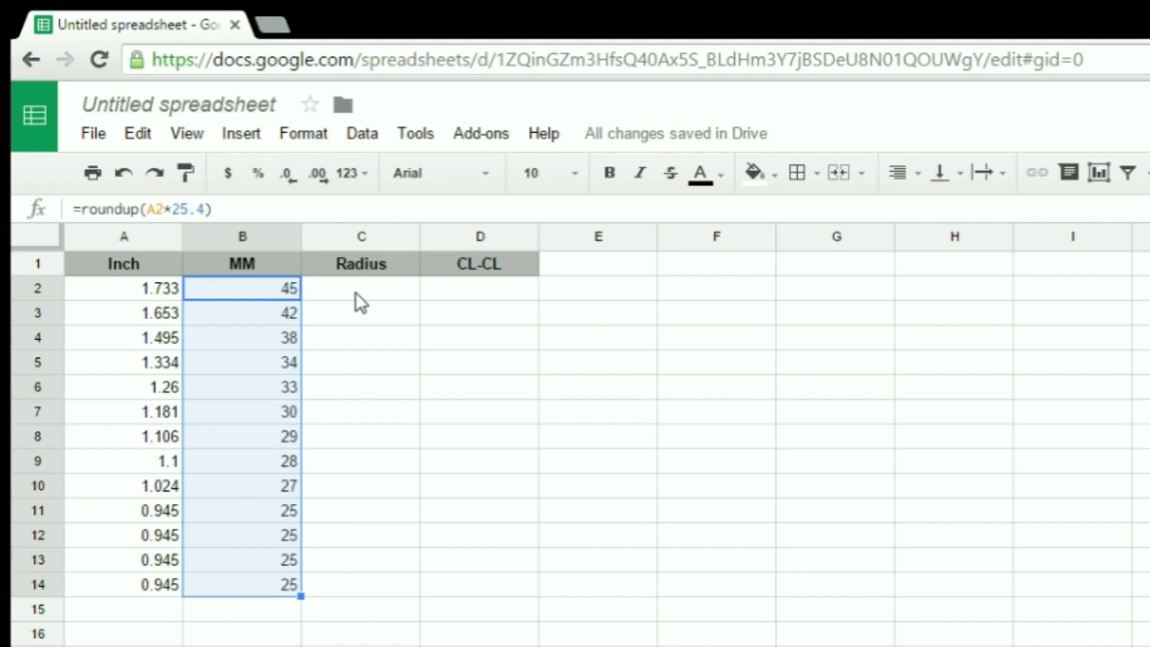
mouse_move(375, 301)
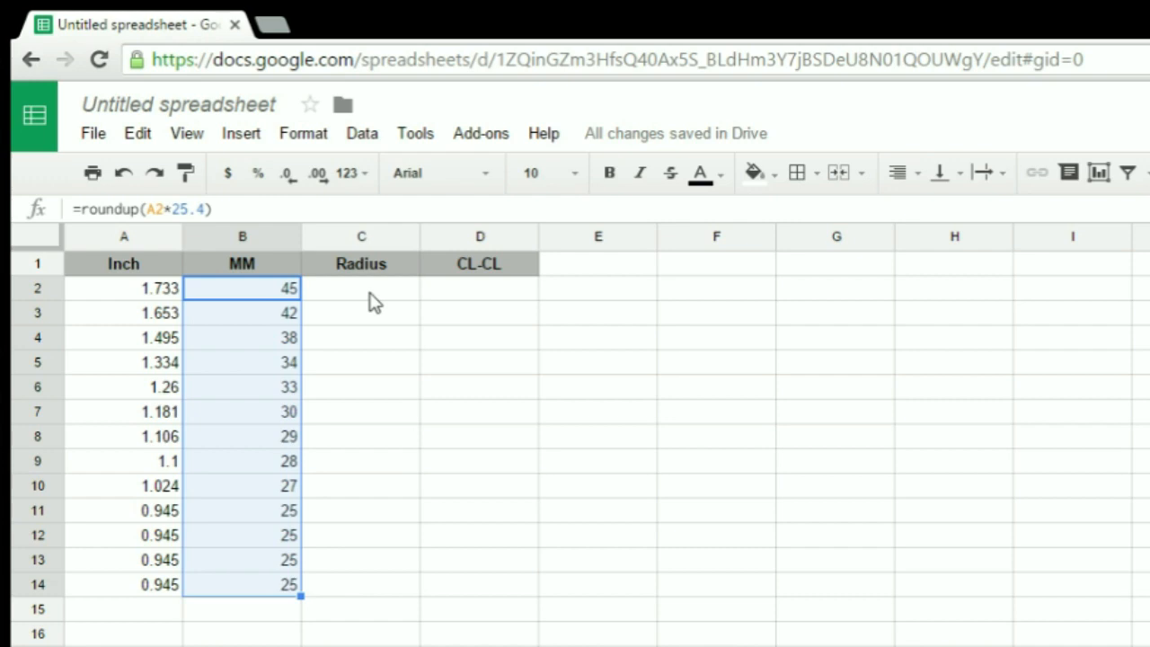
Enter =B2/2 in C2 and copy it down to C14, giving radii 22.5 down to 12.5
left_click(361, 287)
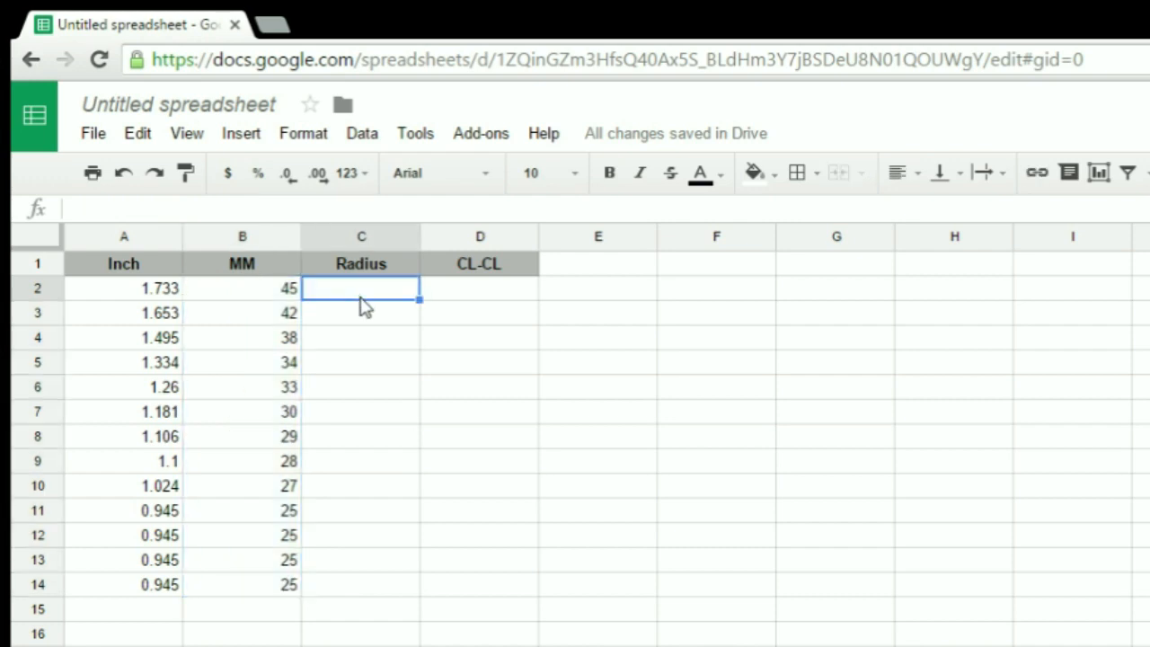
type("=")
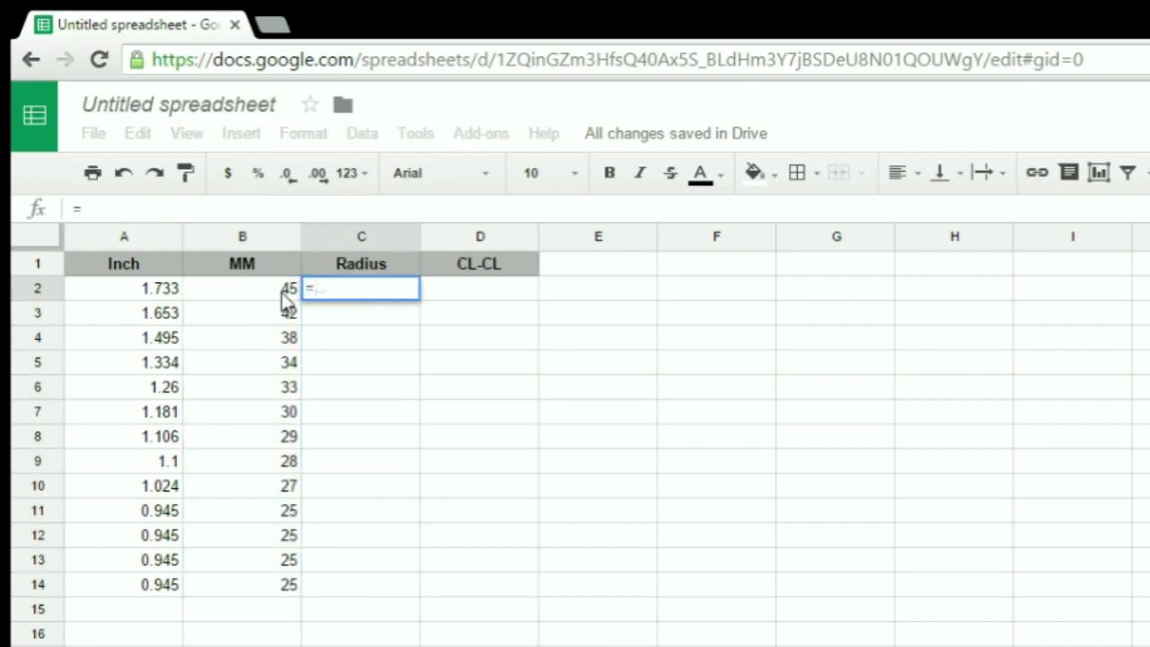
type("B2/")
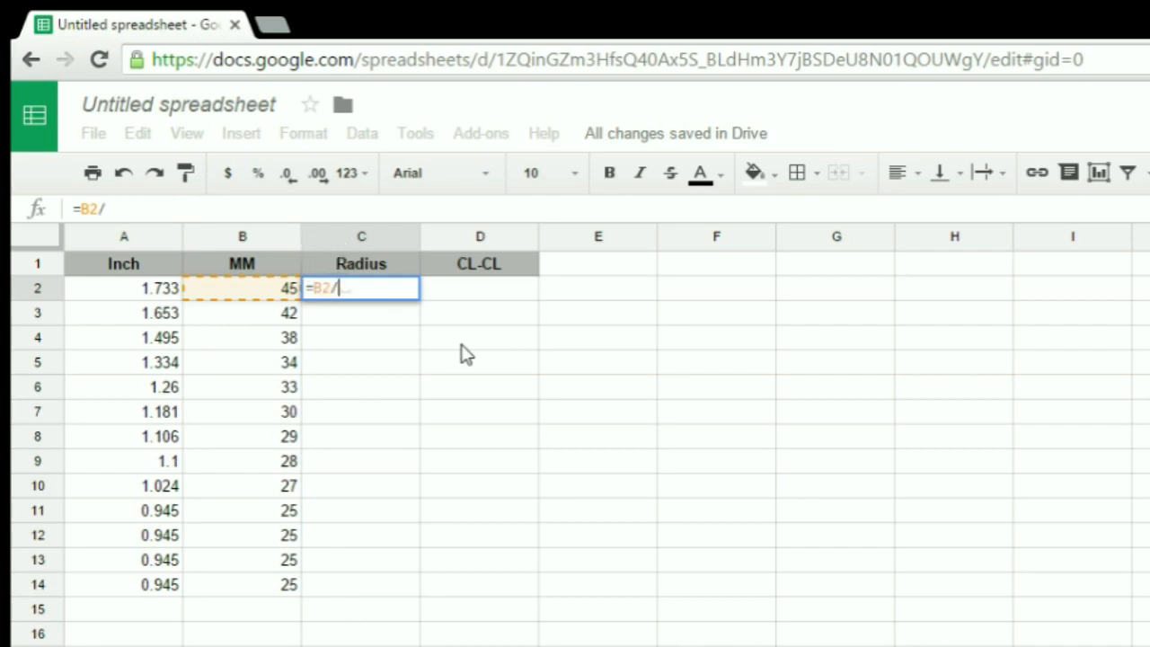
key("Return")
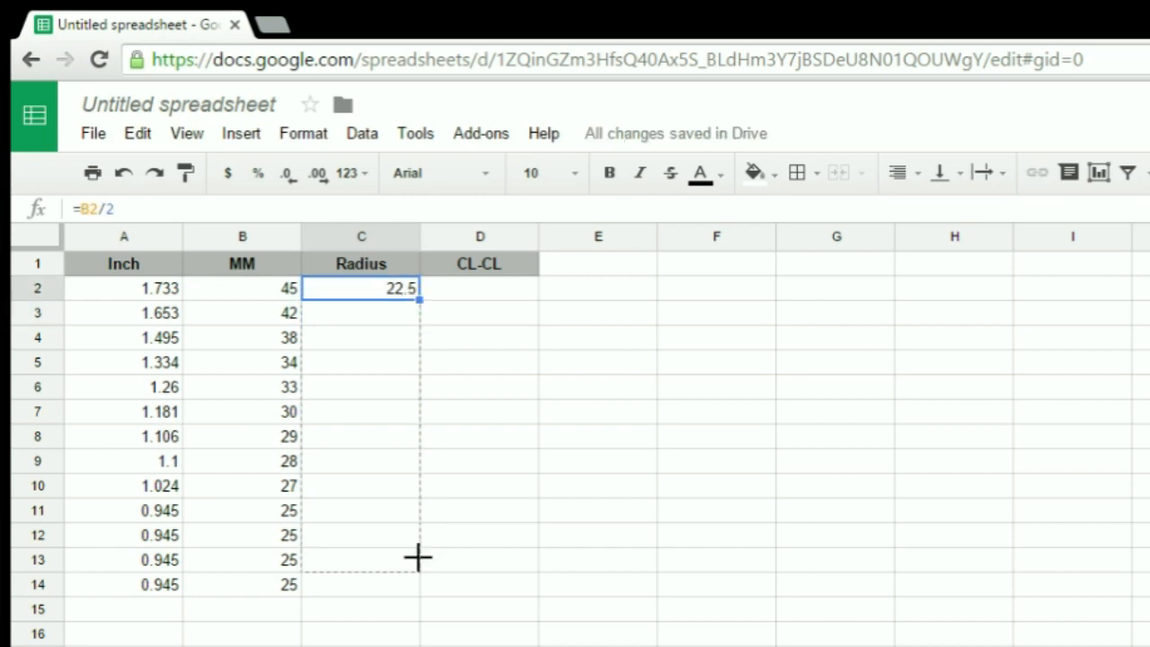
left_click_drag(417, 304, 417, 597)
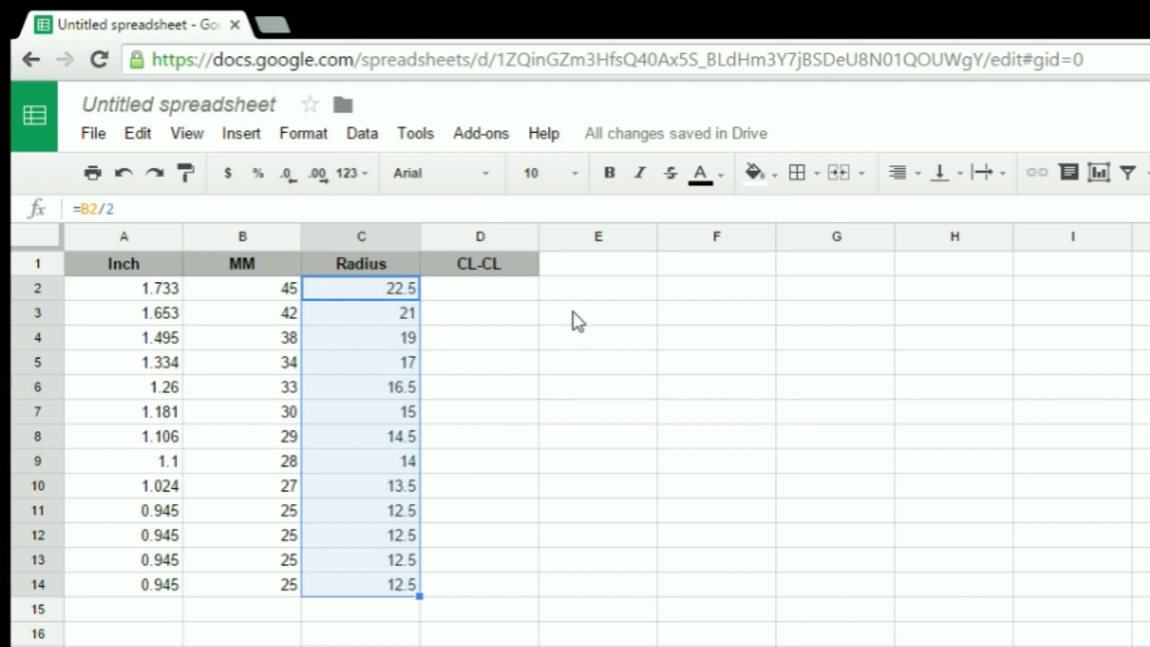
mouse_move(392, 537)
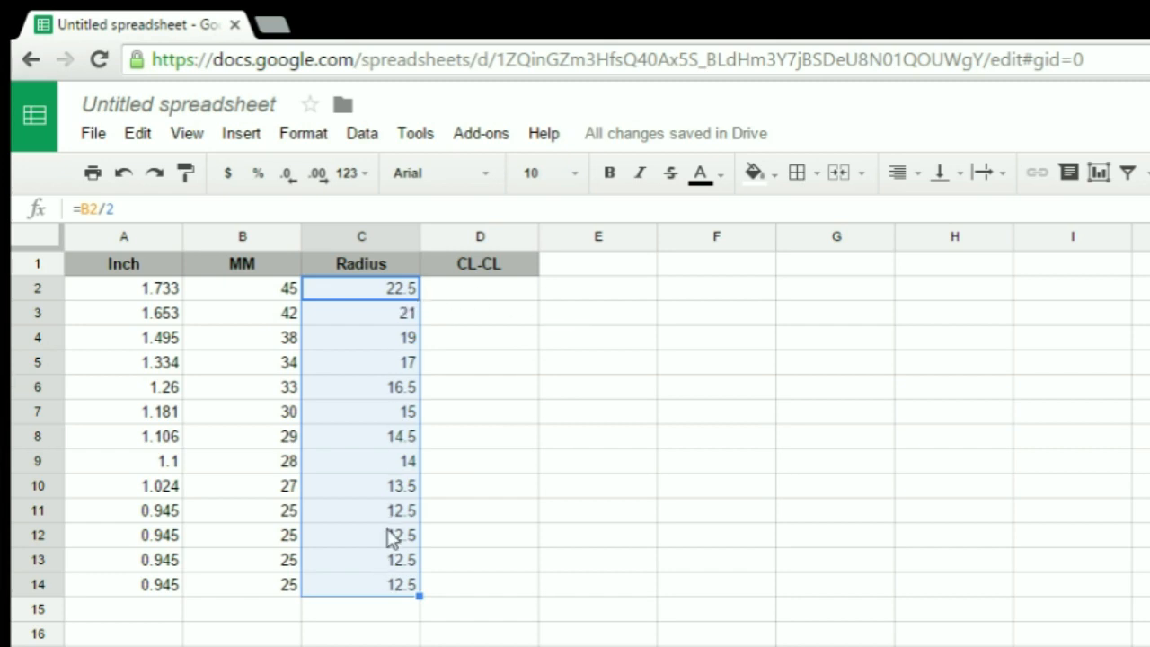
mouse_move(413, 302)
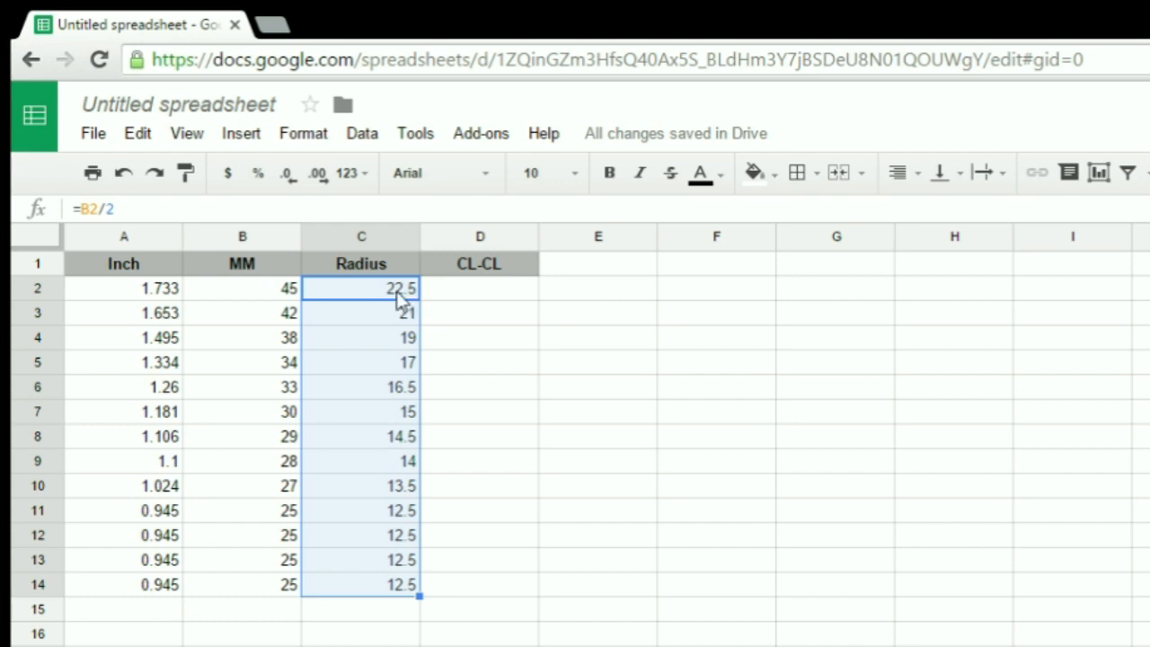
Enter =C2+C3+8 in D2 for the centerline spacing, giving 51.5
left_click(480, 287)
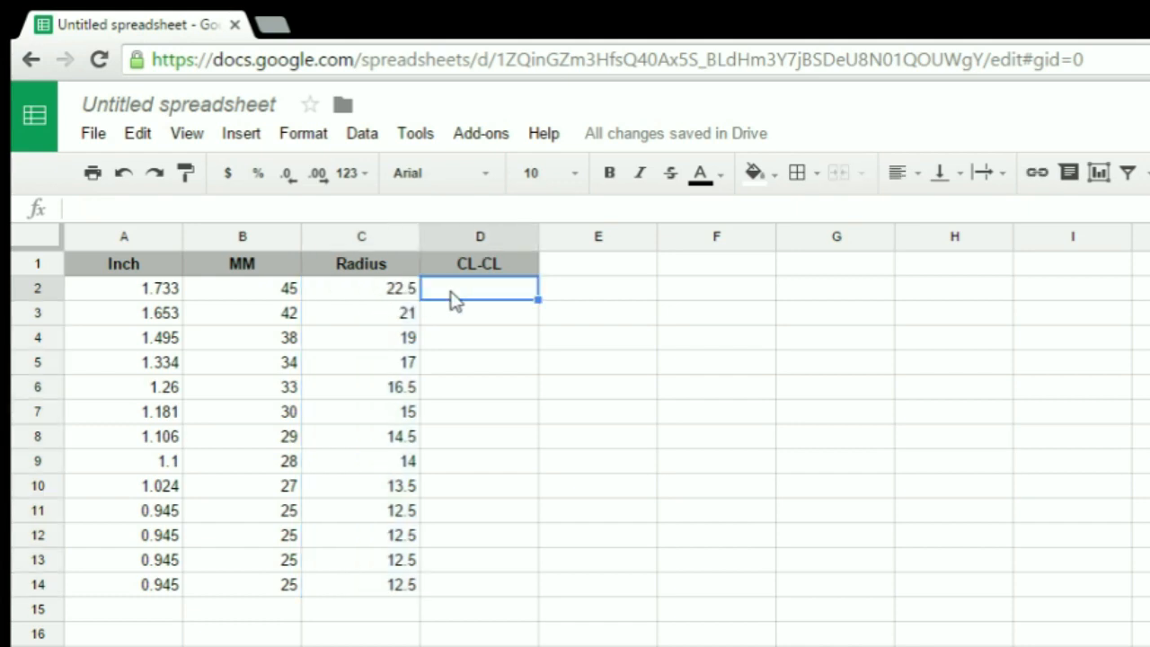
type("=")
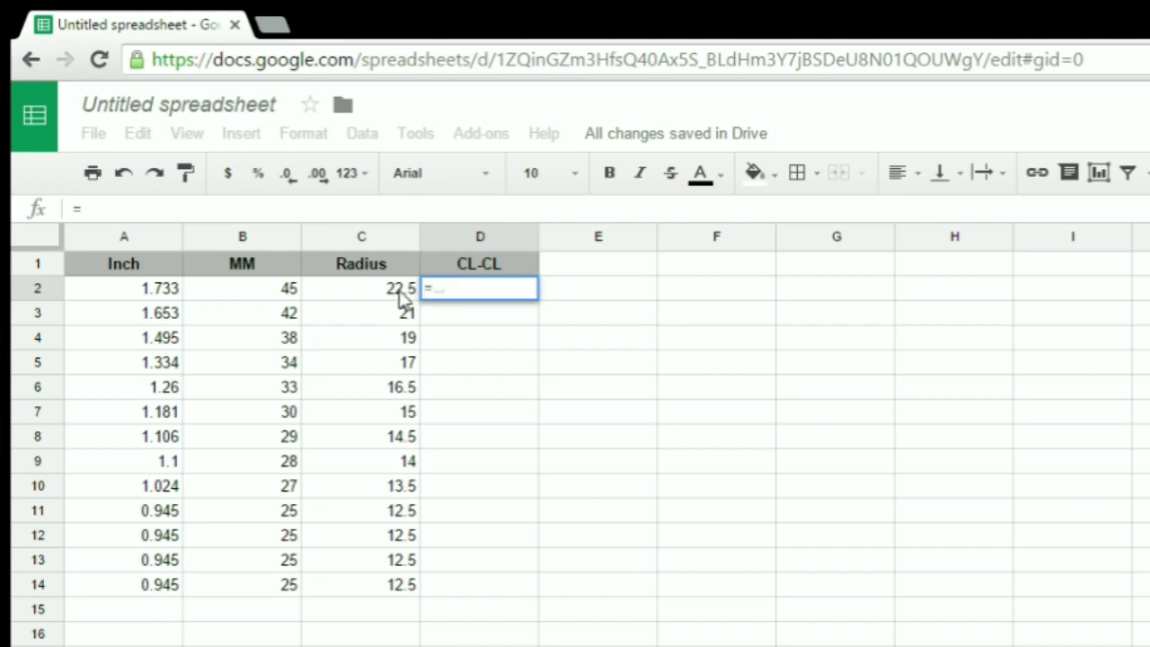
left_click(361, 288)
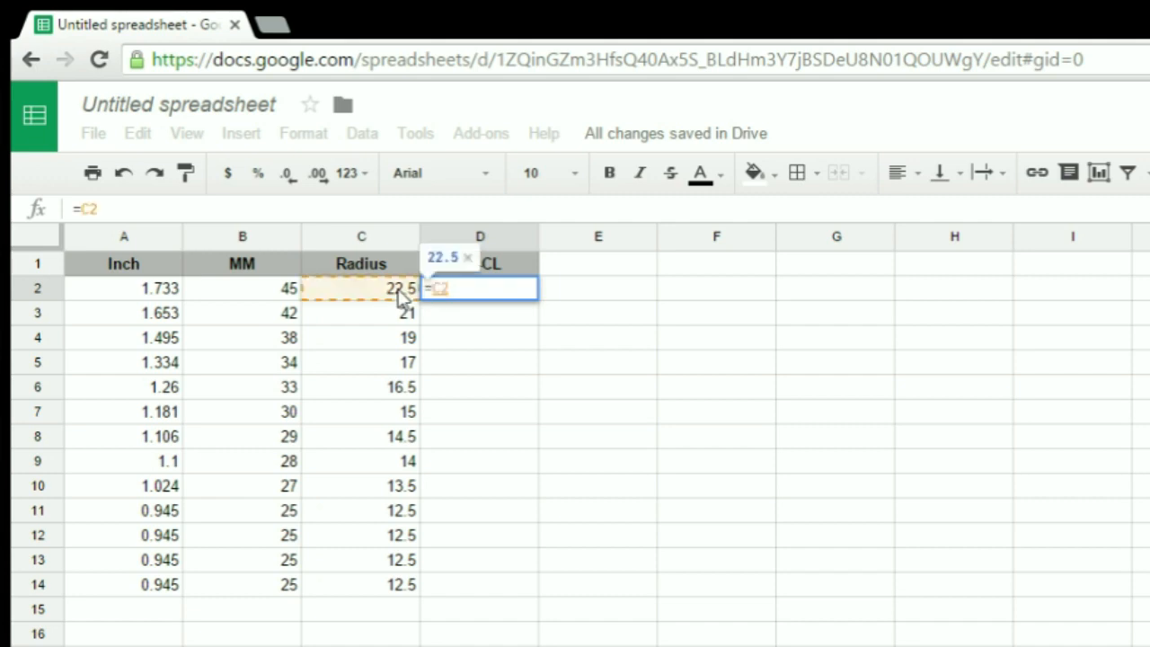
type("+")
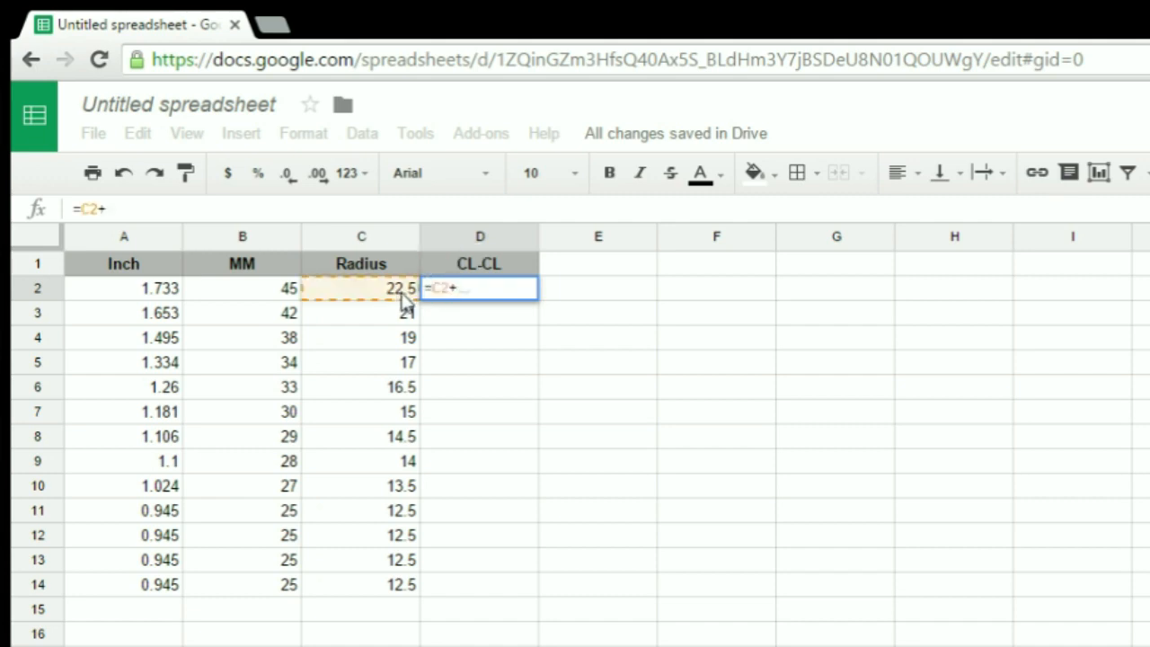
left_click(361, 313)
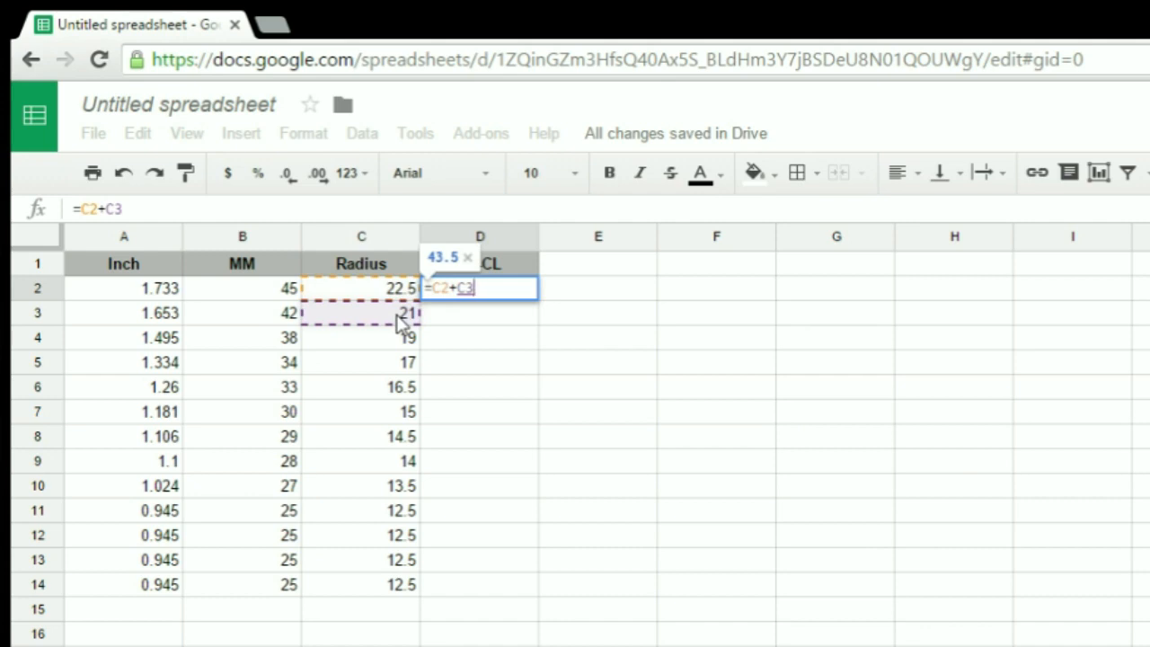
type("+")
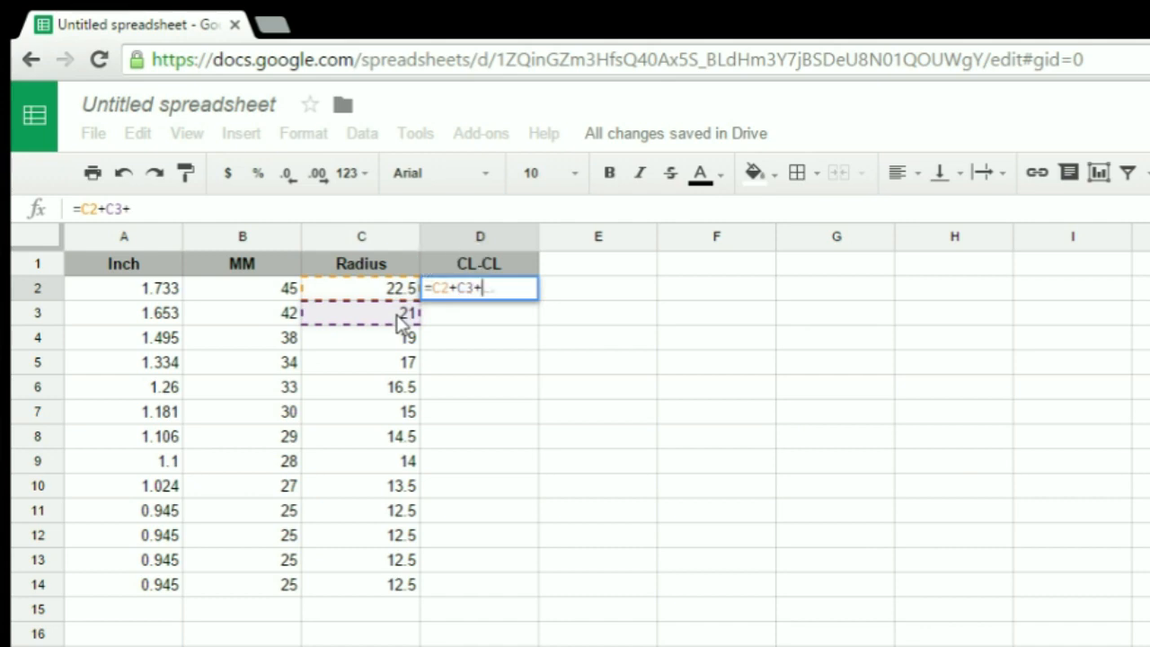
key("Return")
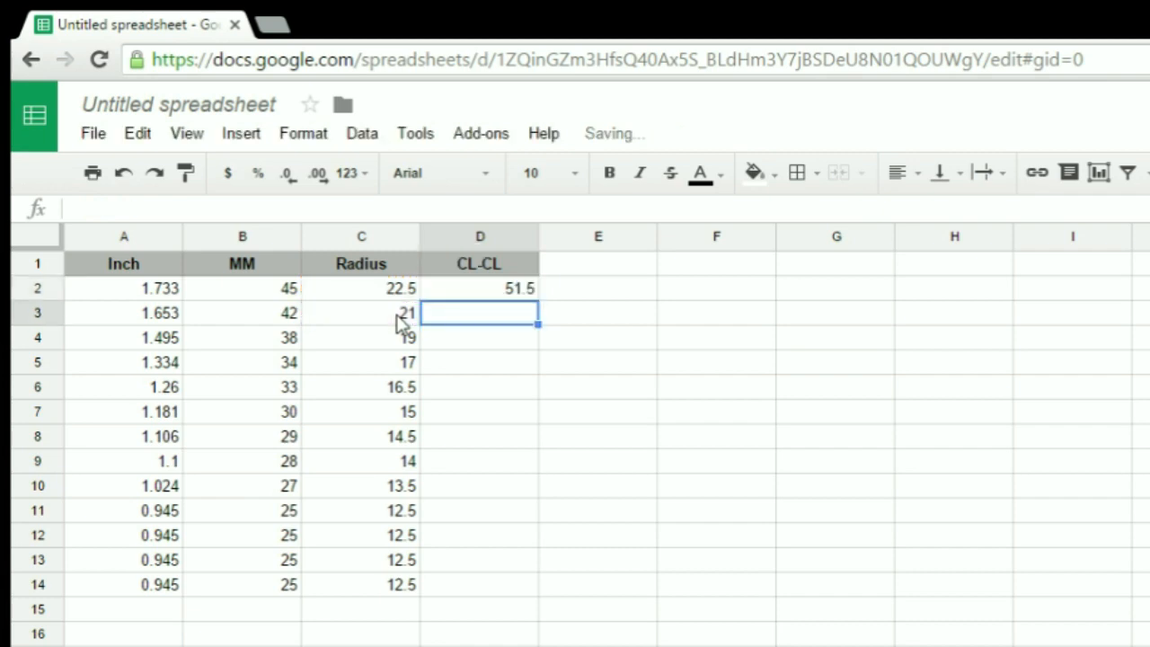
left_click(478, 287)
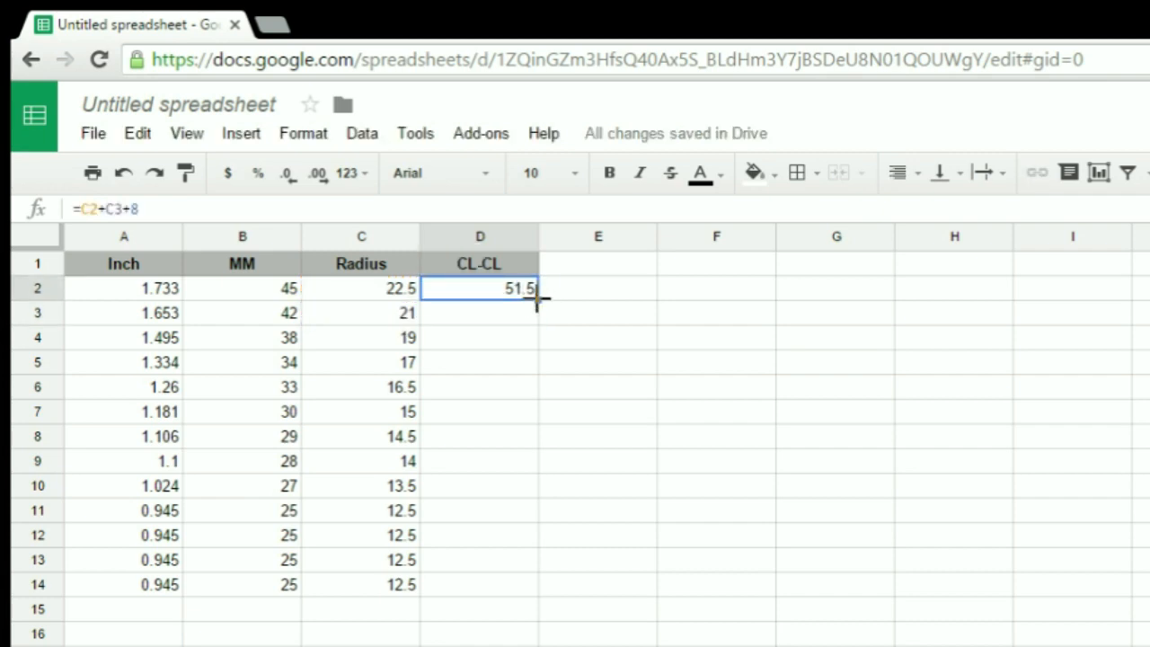
Copy the spacing formula from D2 down to D14, giving 51.5 down to 20.5
left_click_drag(539, 298, 539, 597)
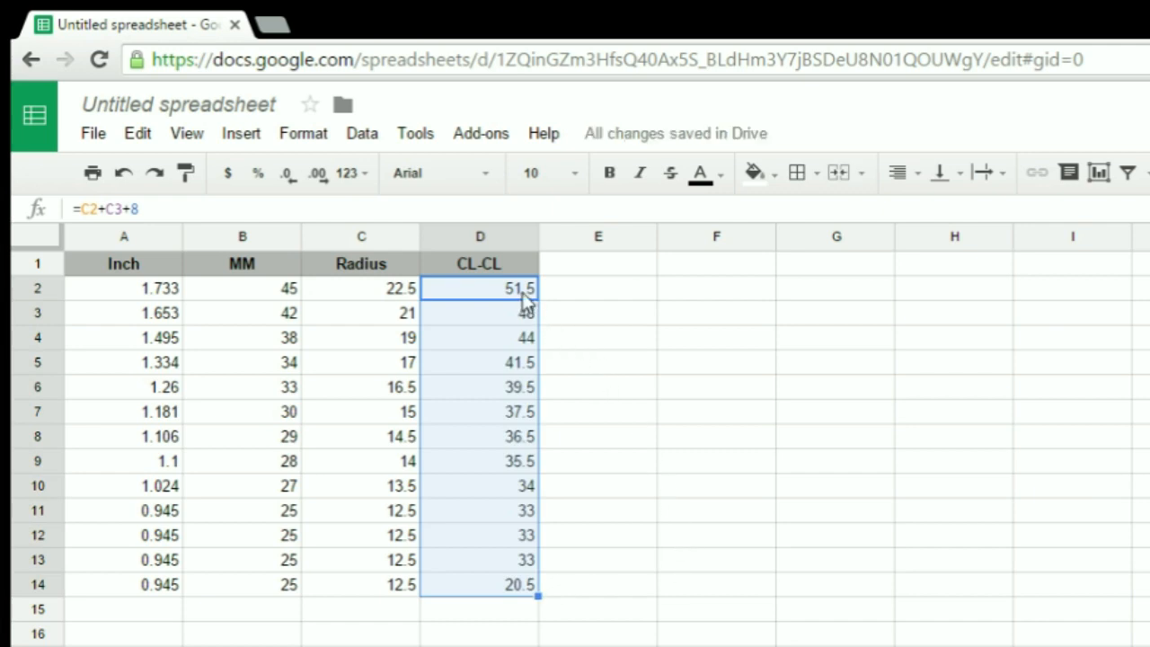
mouse_move(410, 301)
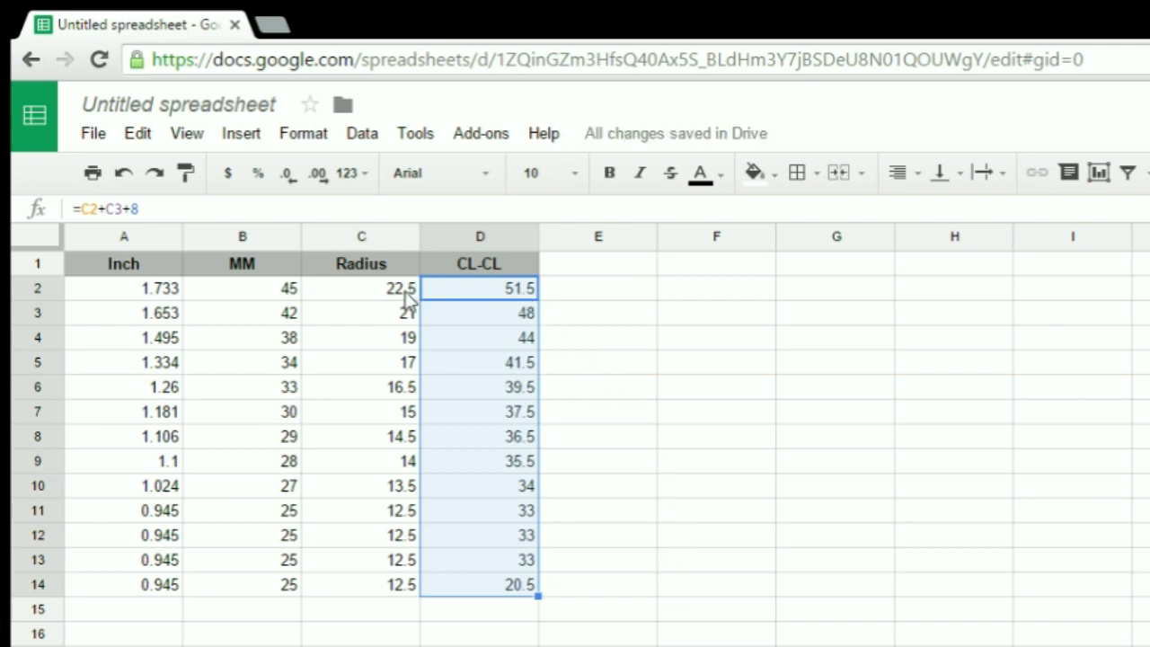
mouse_move(410, 327)
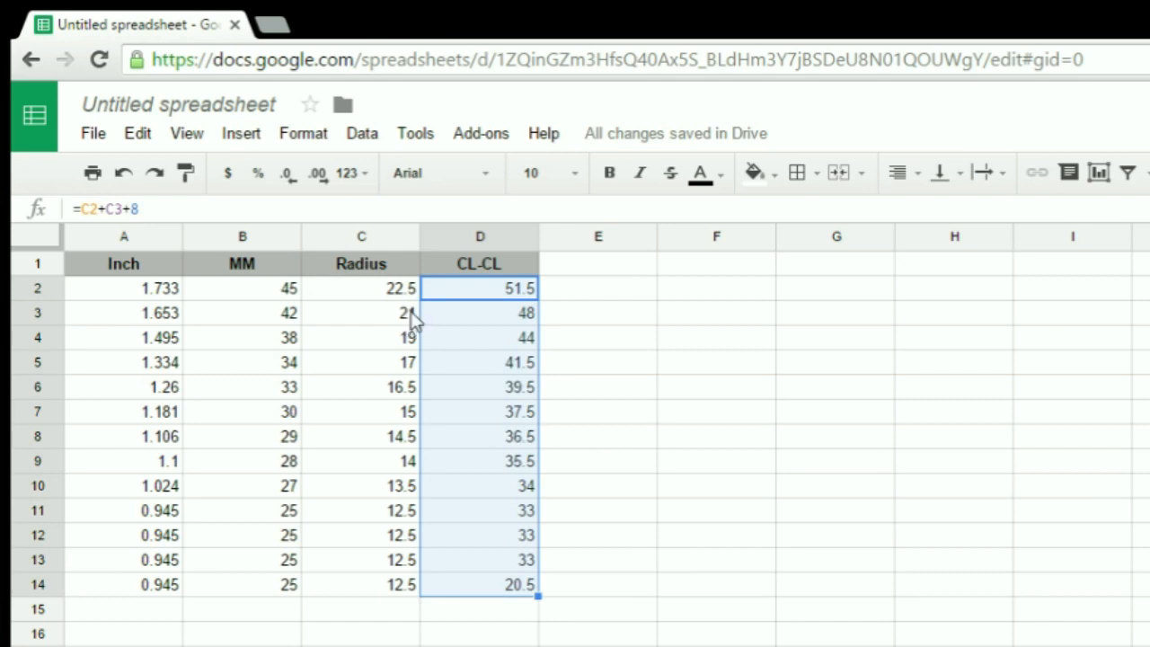
mouse_move(535, 306)
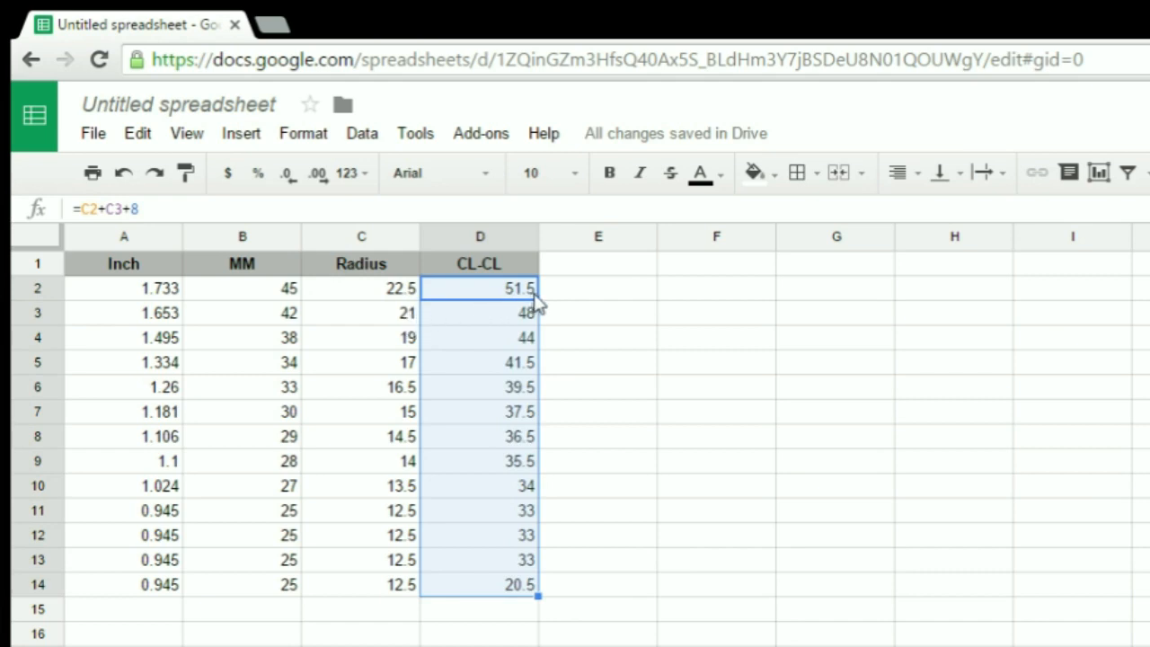
mouse_move(494, 315)
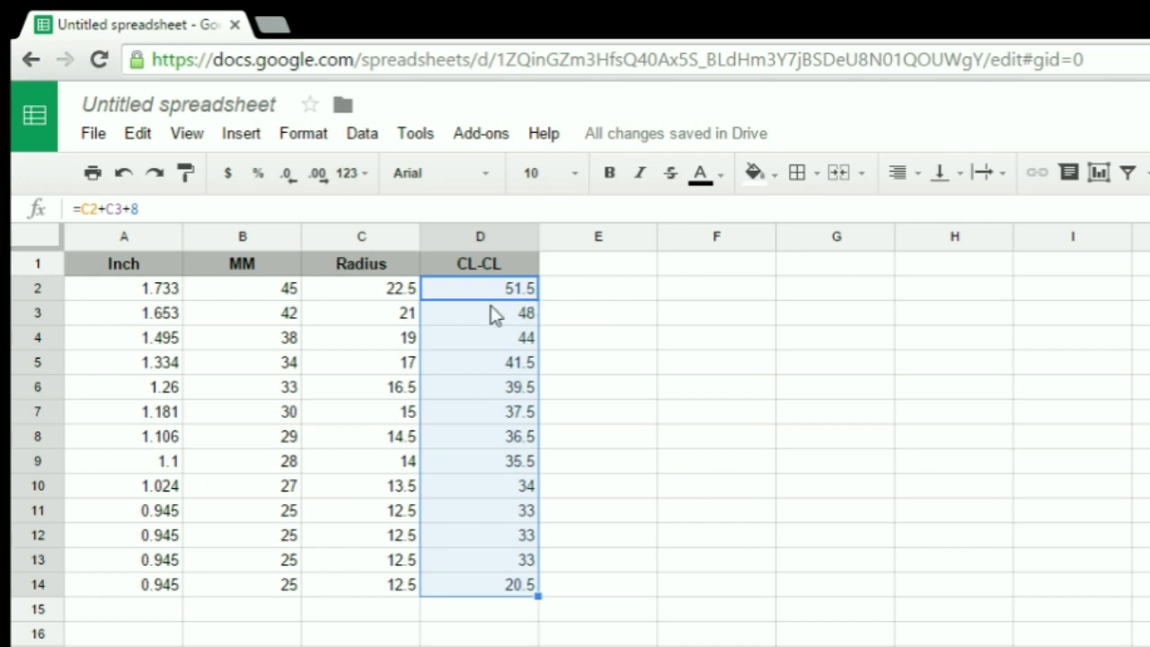
mouse_move(421, 349)
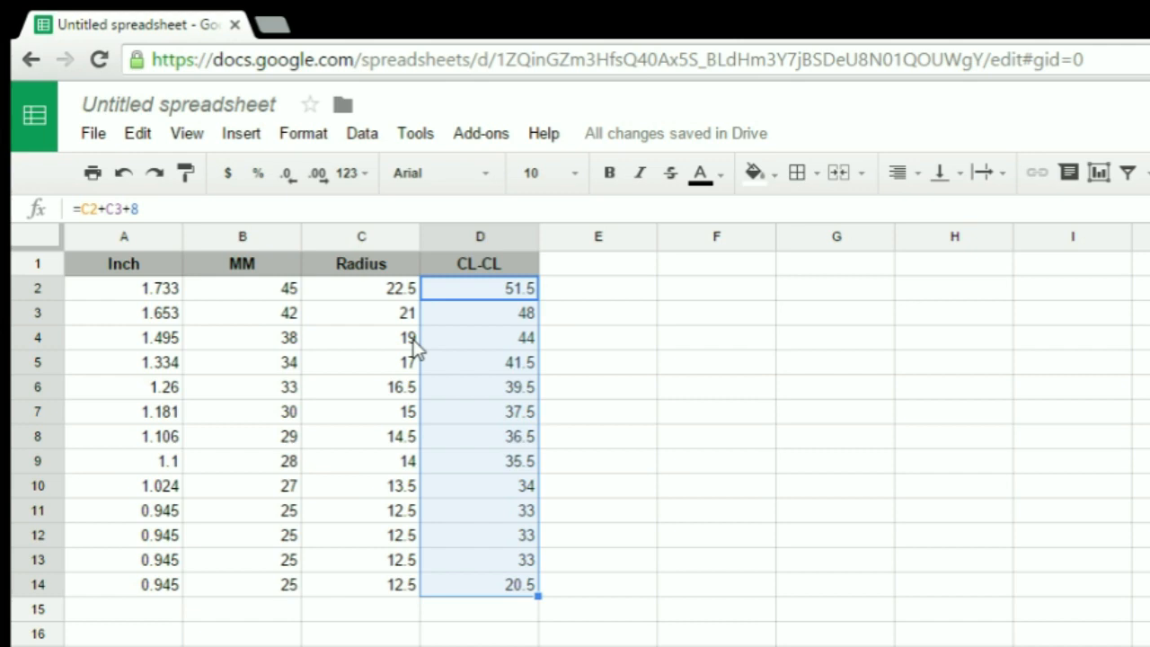
mouse_move(535, 326)
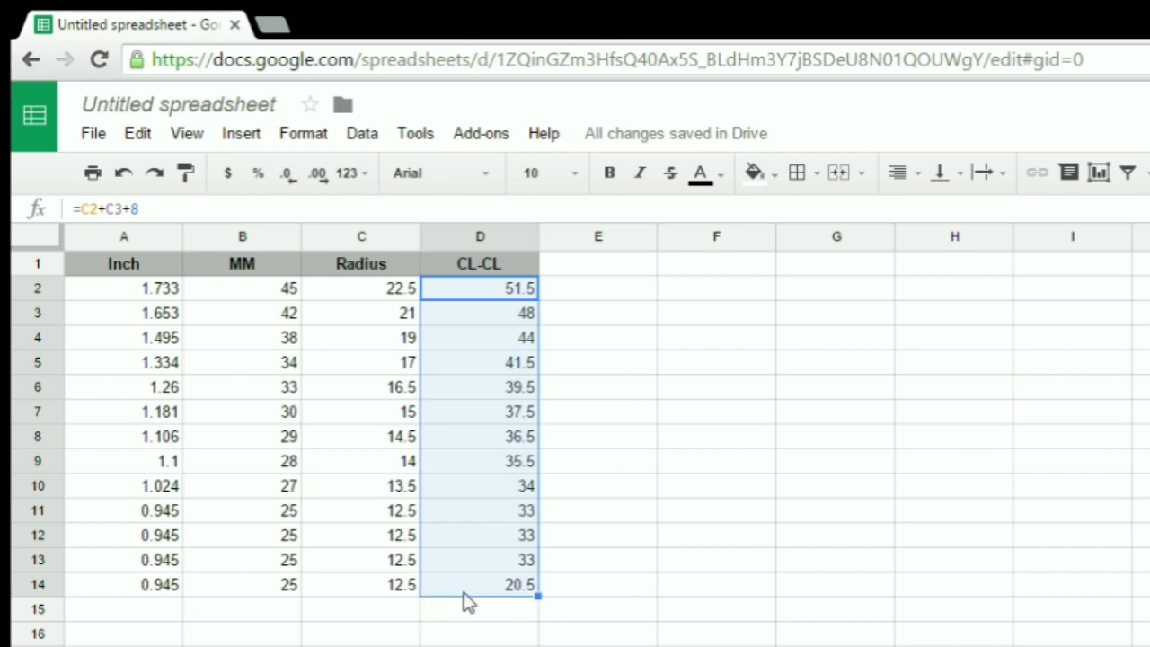
mouse_move(403, 625)
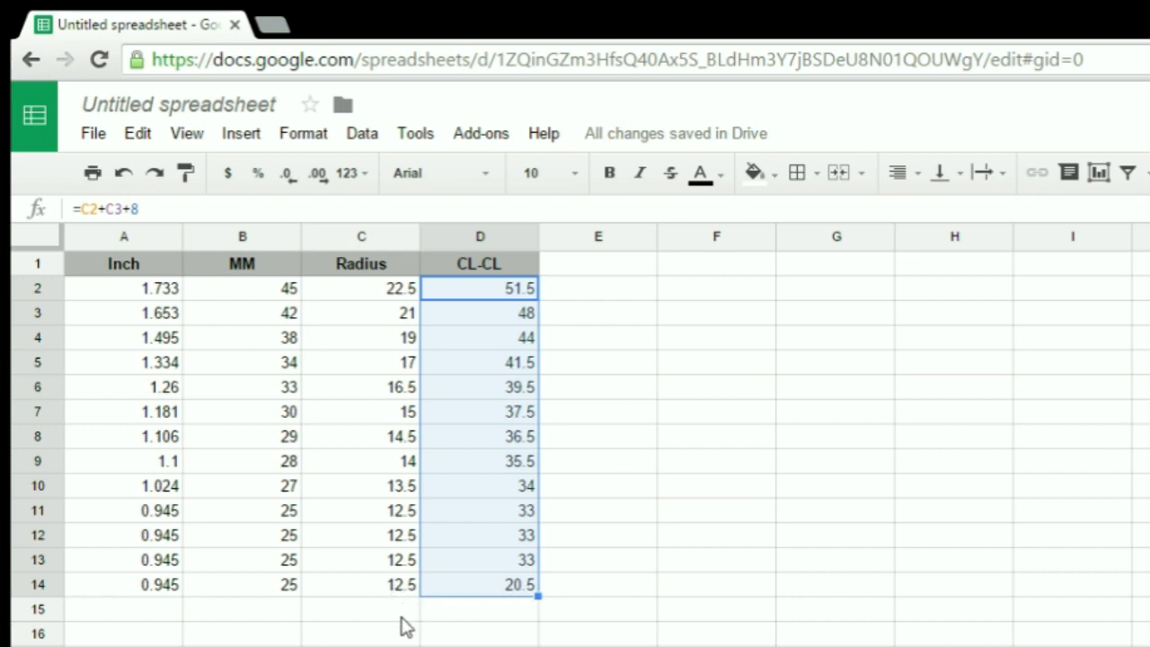
mouse_move(399, 620)
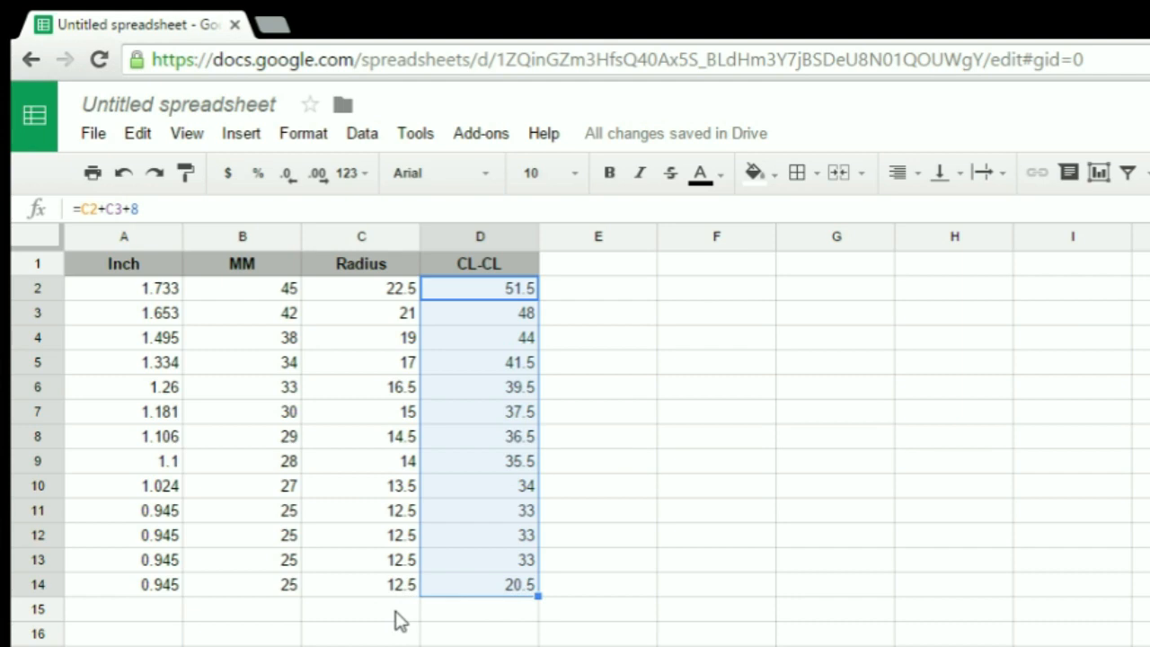
Clear the meaningless 20.5 spacing in D14, leaving spacings through row 13
left_click(478, 584)
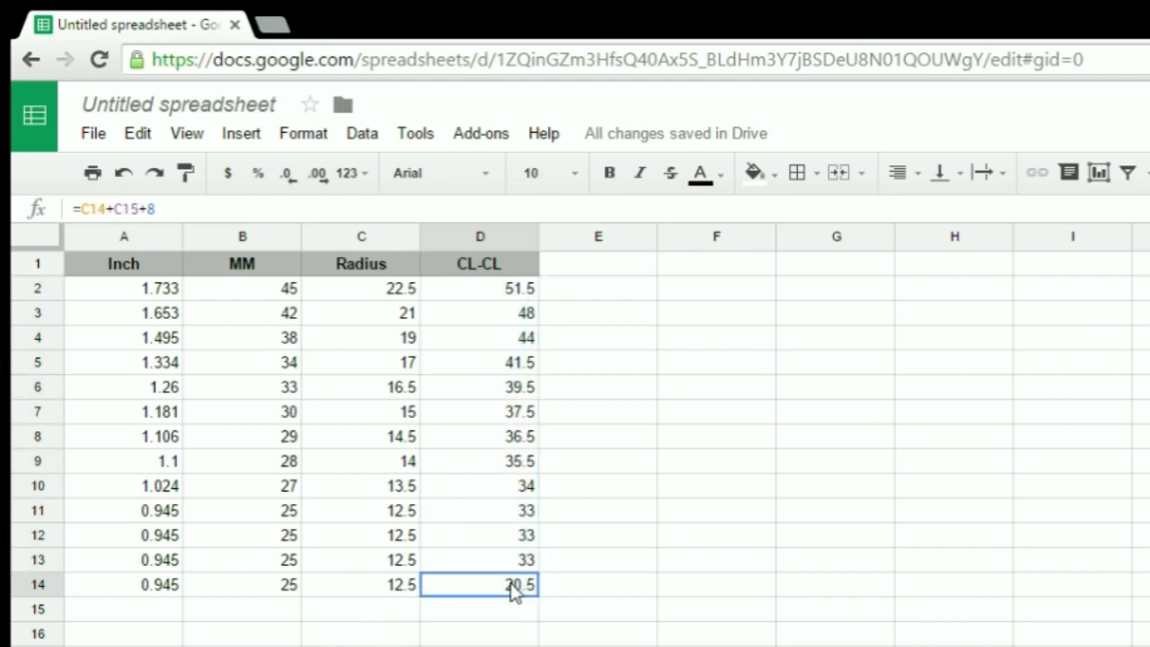
key("Delete")
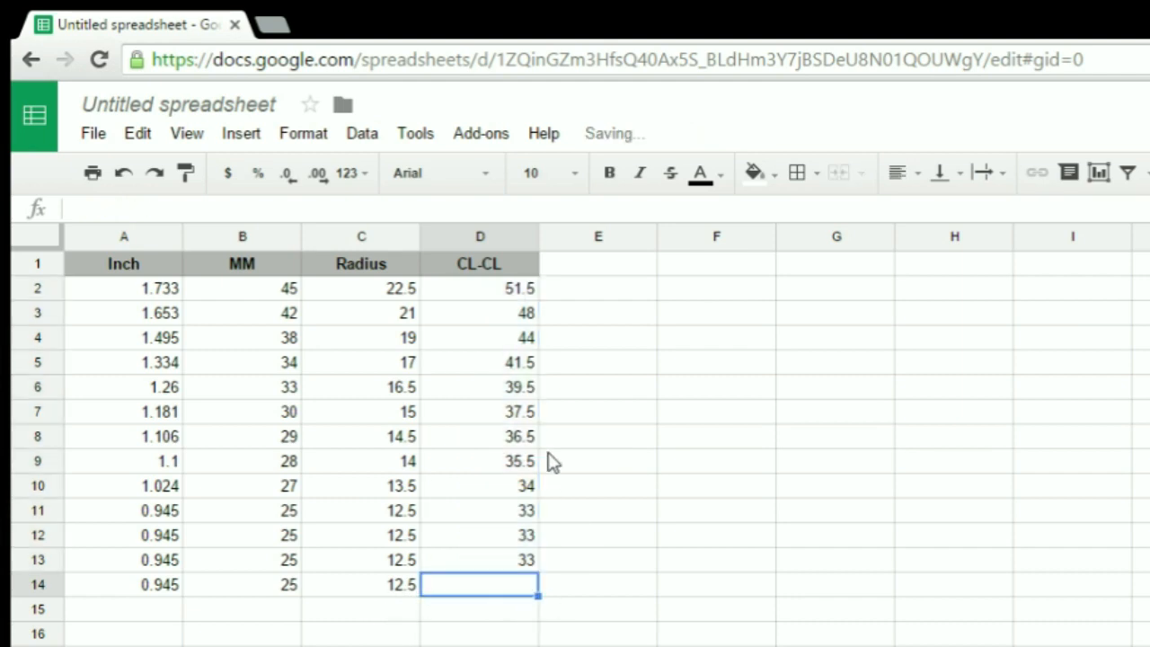